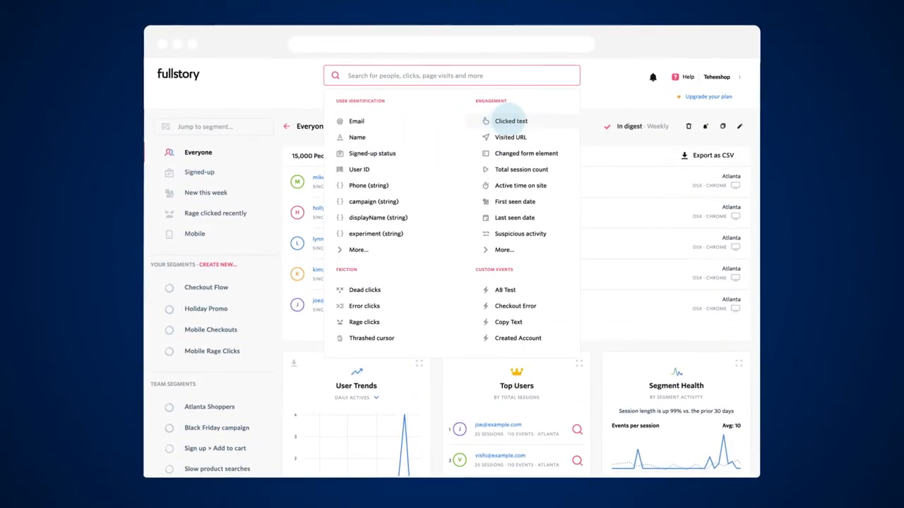
Choose the Engagement 'Clicked text' filter to target users who clicked 'My Cart' then 'Purchase'.
{"action": "left_click", "coordinate": [512, 121]}
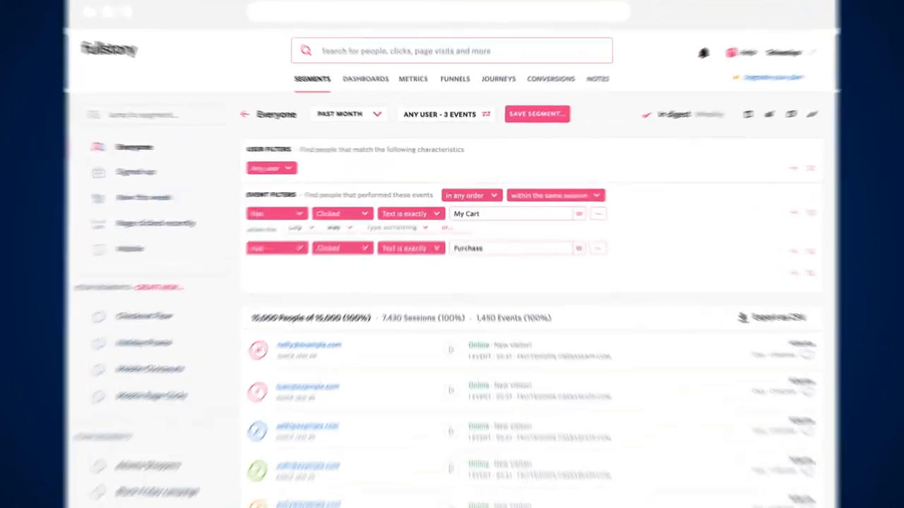